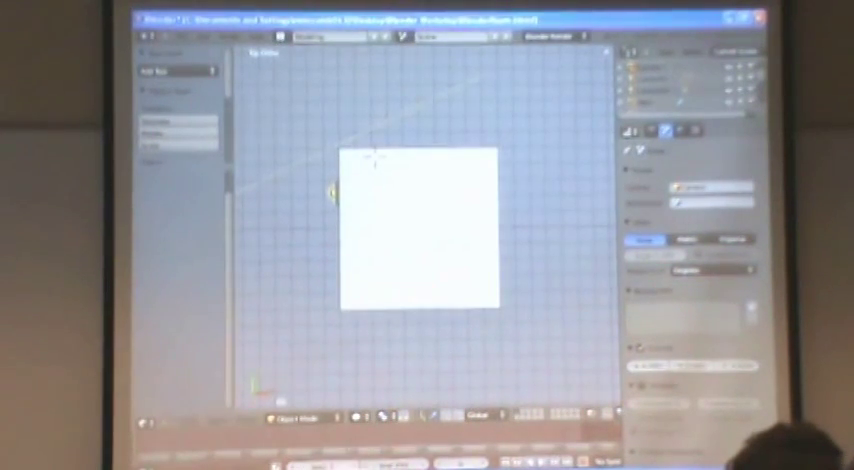
Step: Reveal the 3D viewport's View menu options for changing the view
click(248, 50)
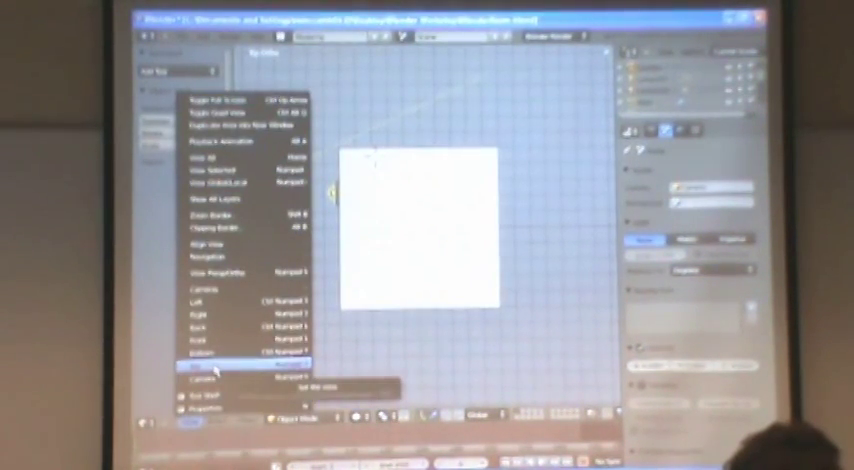